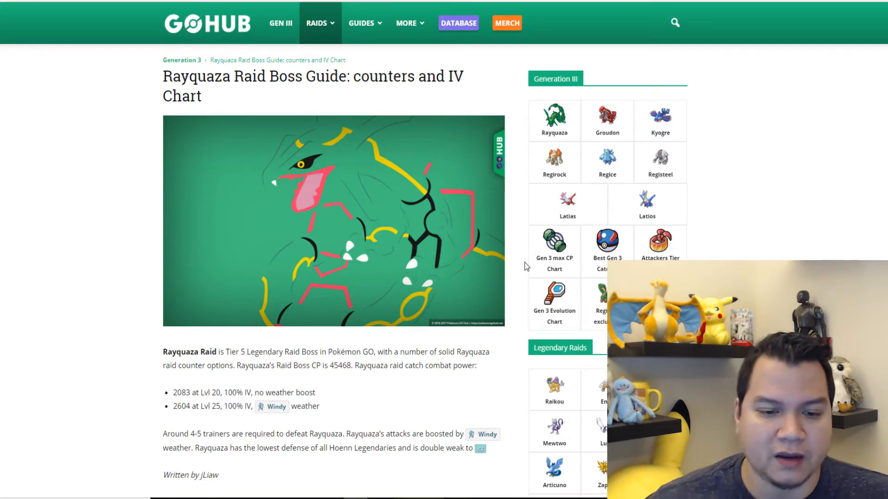
scroll(down, 3)
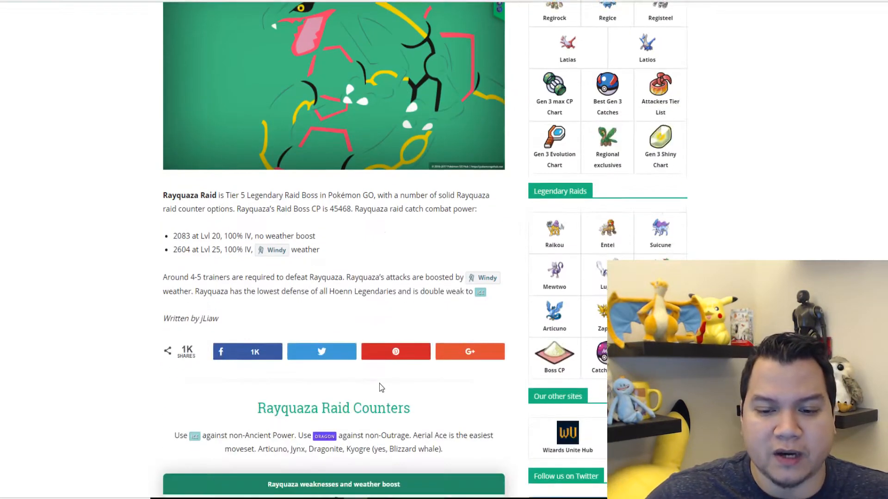
mouse_move(377, 288)
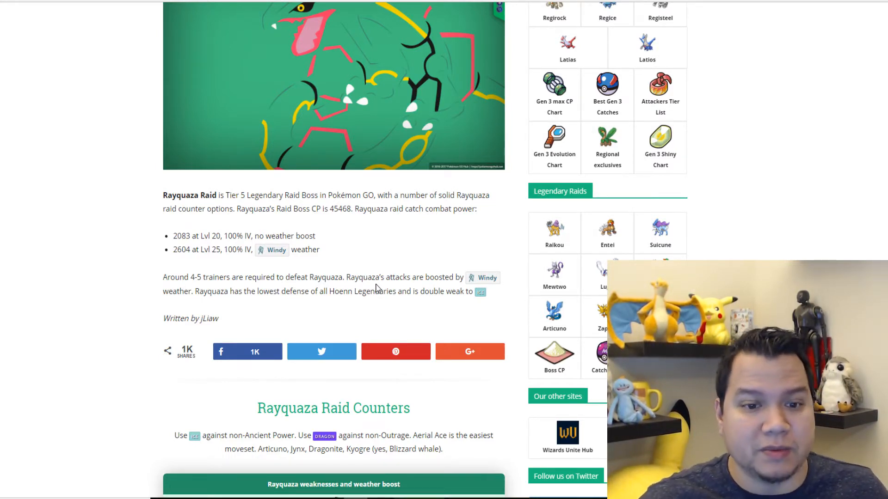
scroll(down, 3)
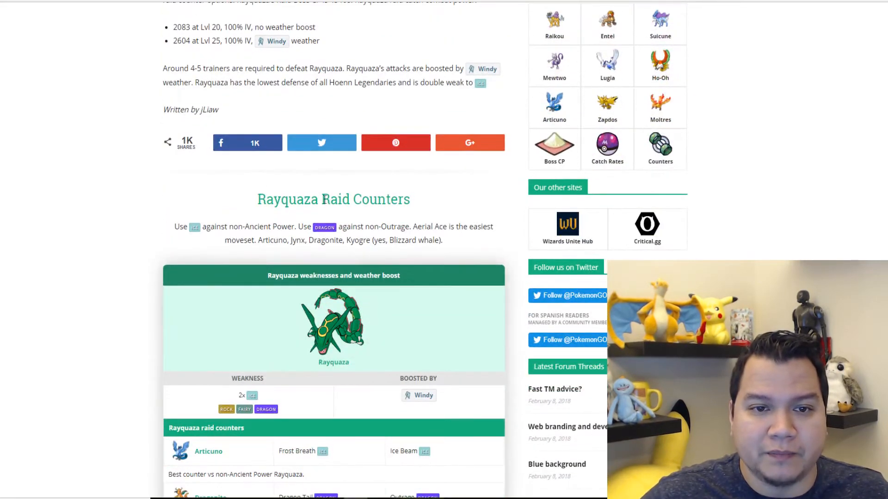
scroll(down, 3)
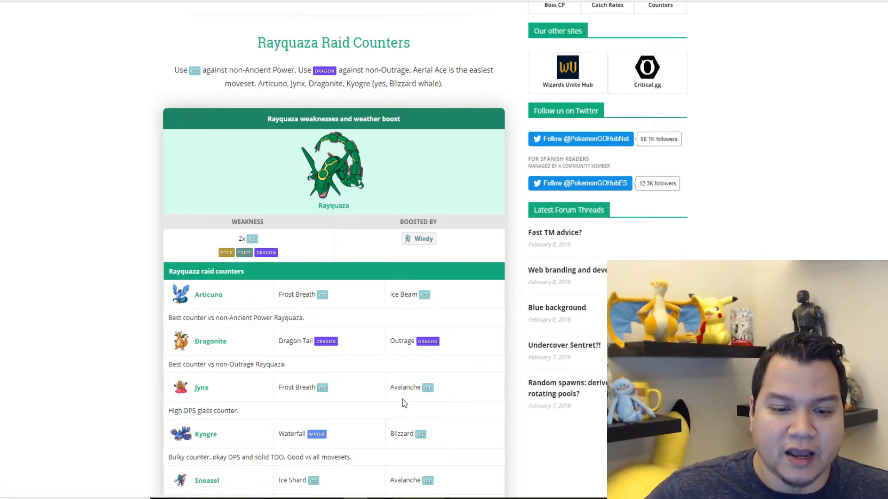
scroll(down, 3)
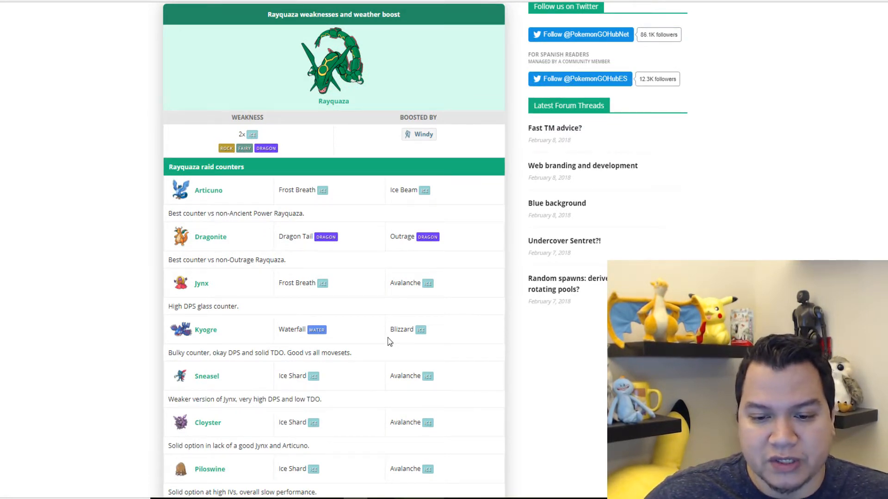
scroll(down, 3)
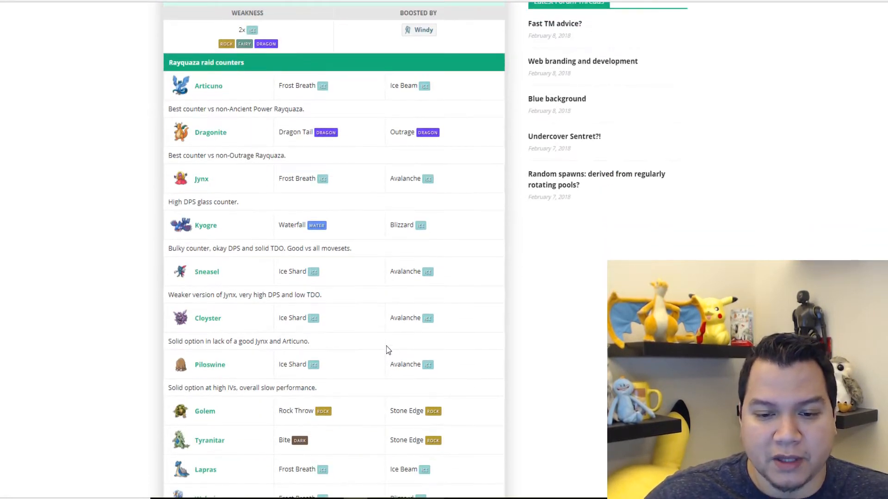
scroll(down, 3)
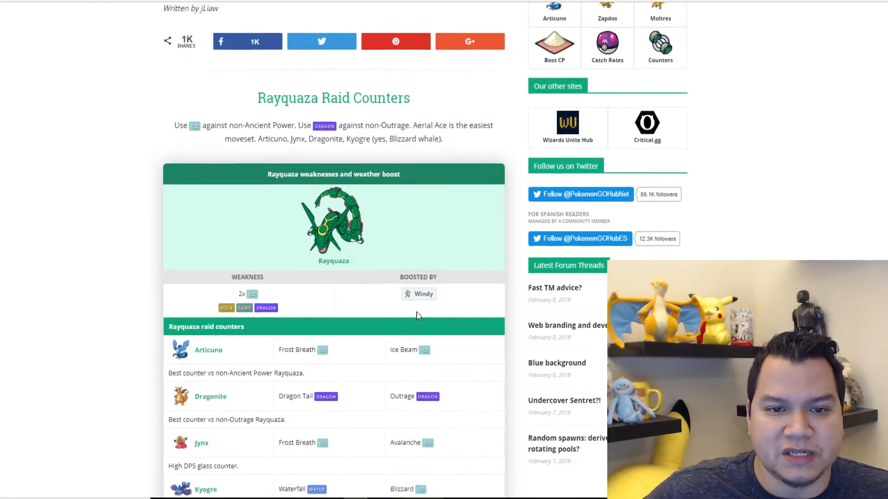
scroll(up, 3)
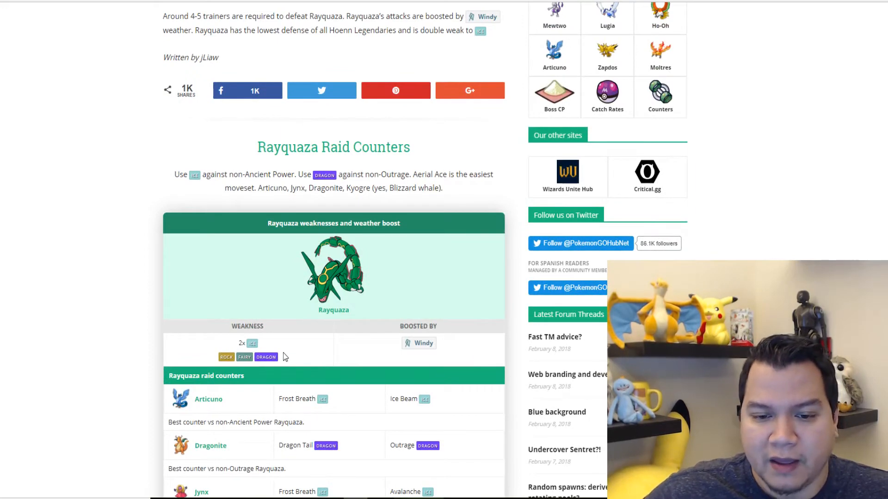
scroll(down, 3)
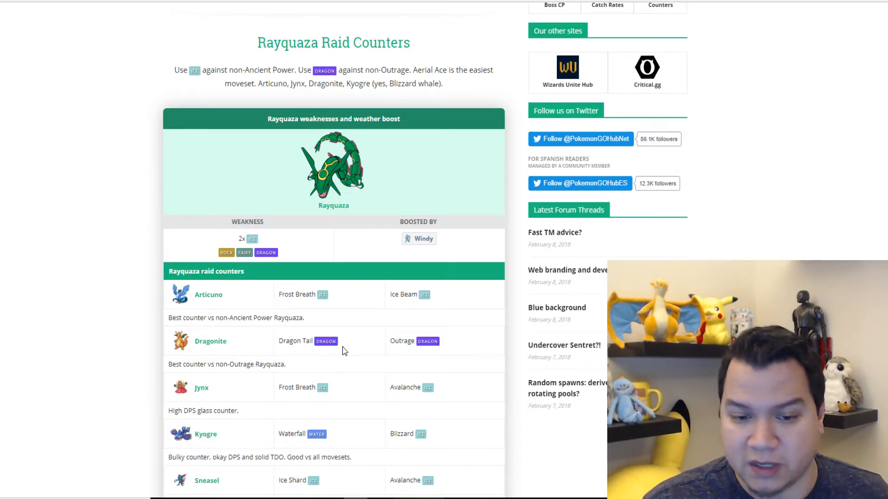
scroll(down, 3)
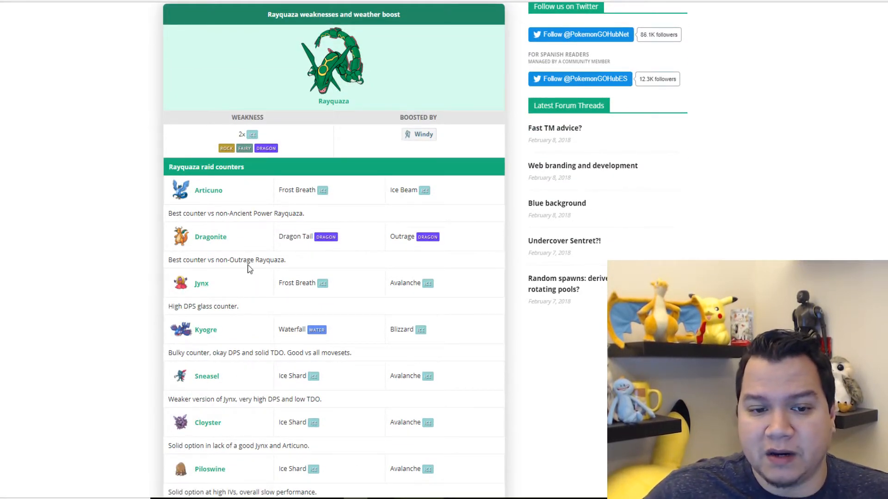
scroll(down, 3)
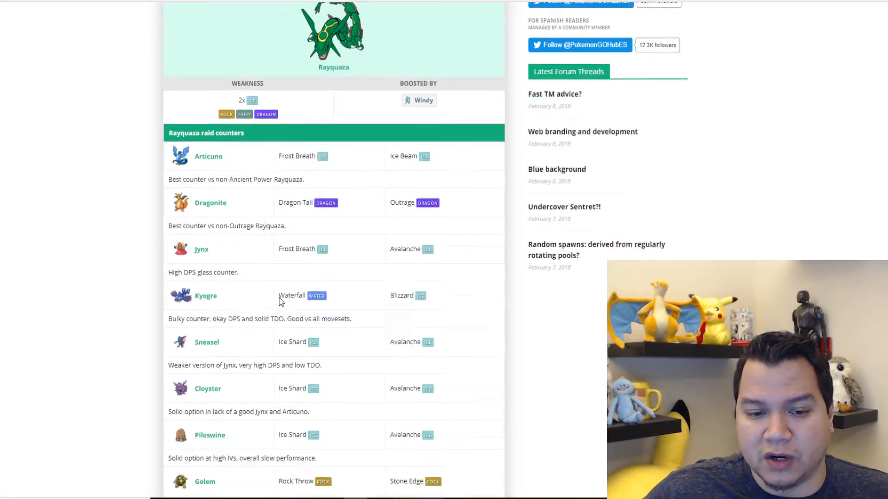
scroll(down, 3)
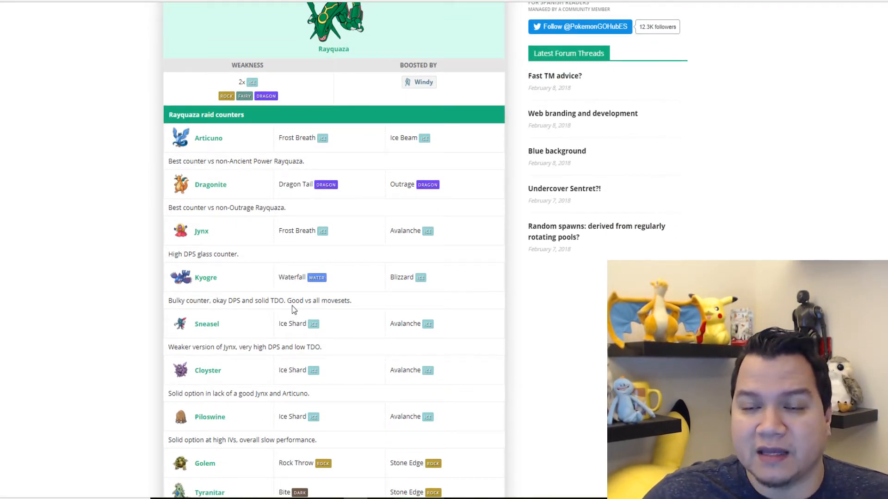
scroll(down, 3)
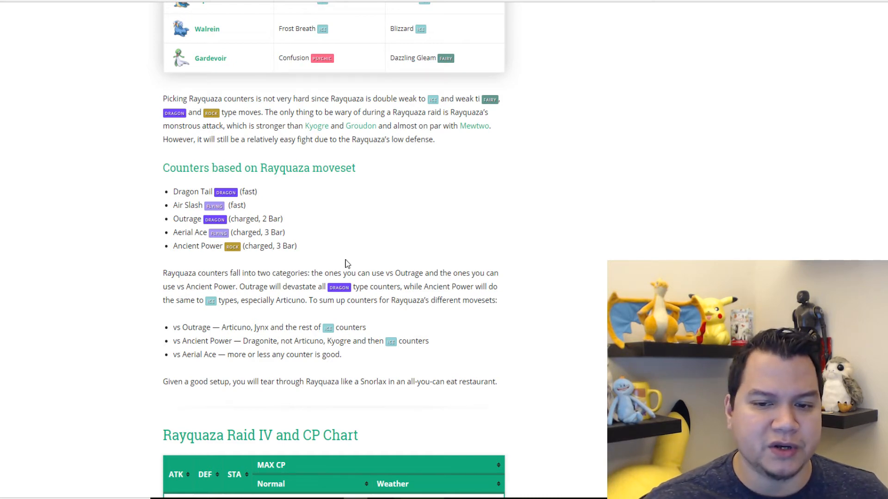
mouse_move(457, 283)
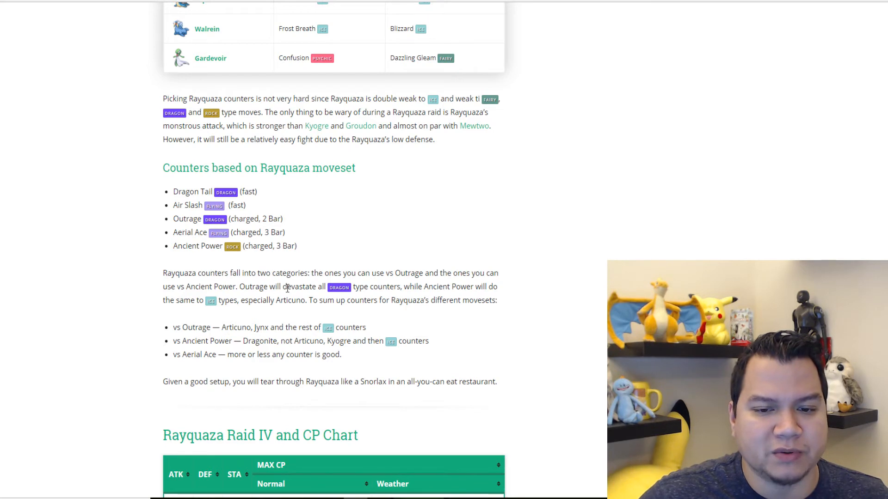
mouse_move(403, 298)
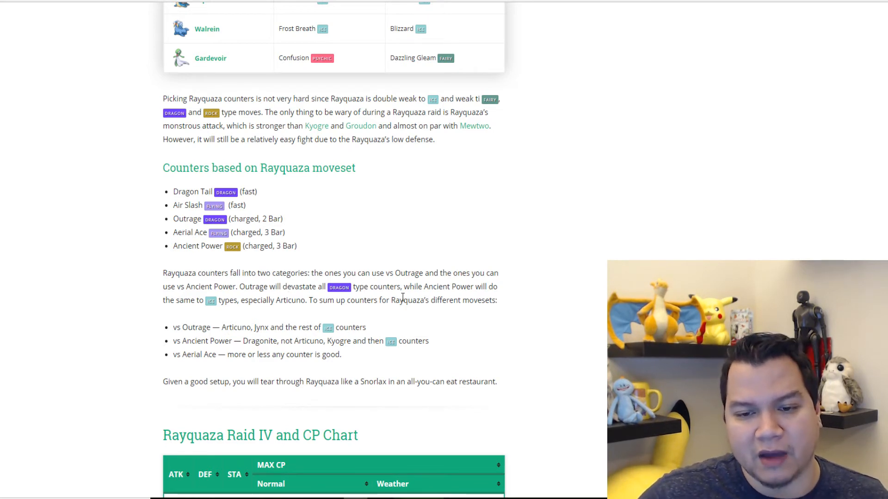
mouse_move(295, 312)
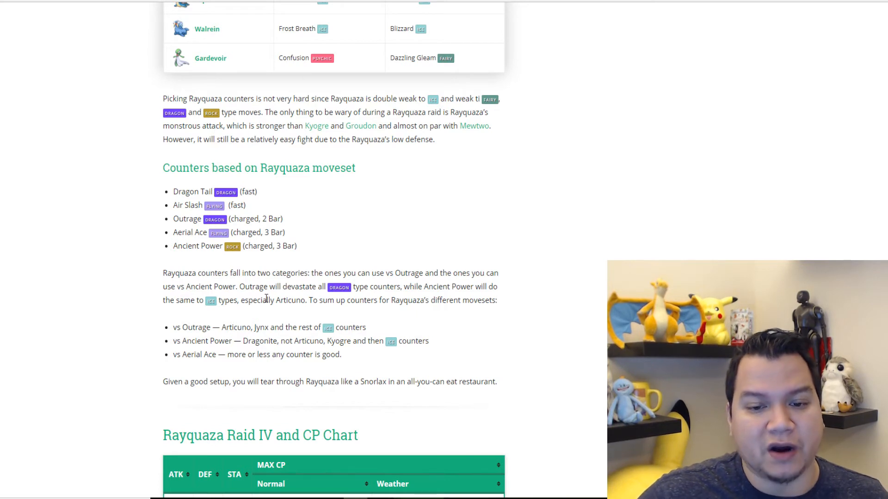
mouse_move(408, 299)
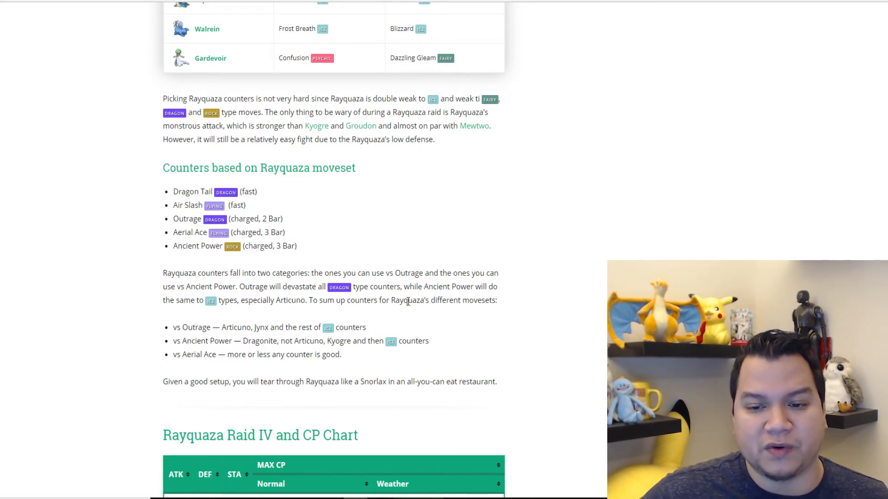
mouse_move(247, 317)
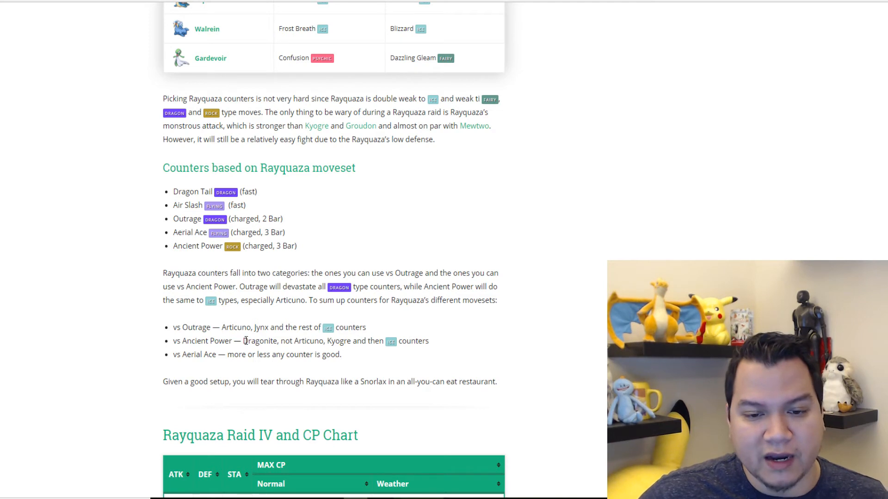
mouse_move(368, 340)
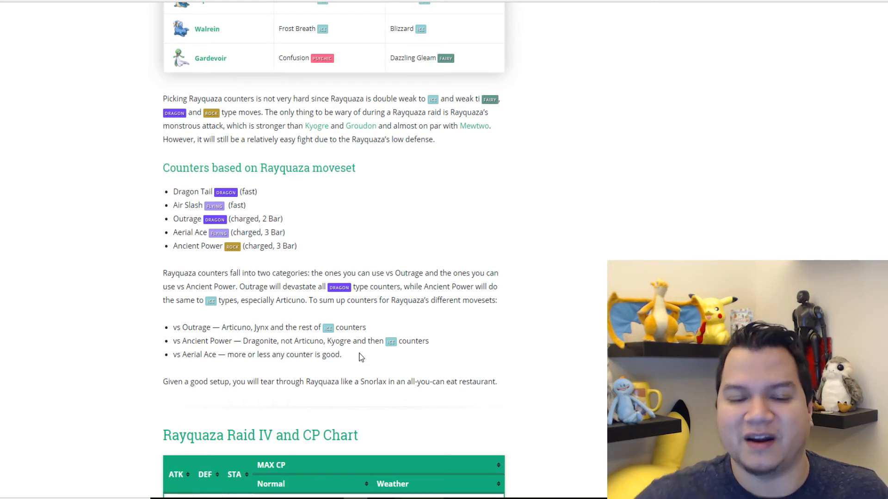
scroll(down, 3)
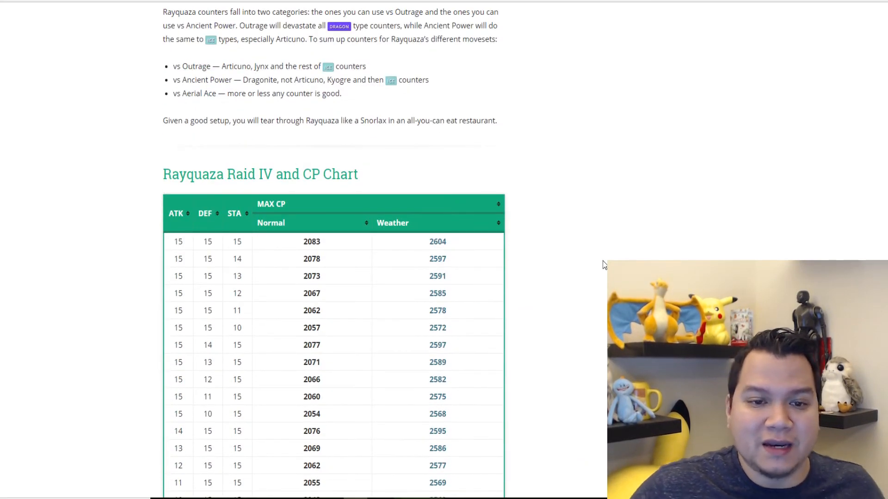
mouse_move(521, 263)
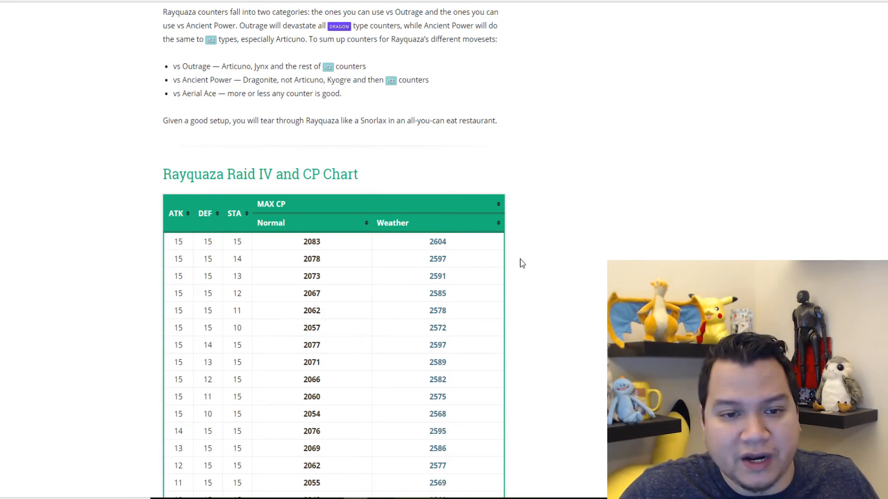
mouse_move(333, 252)
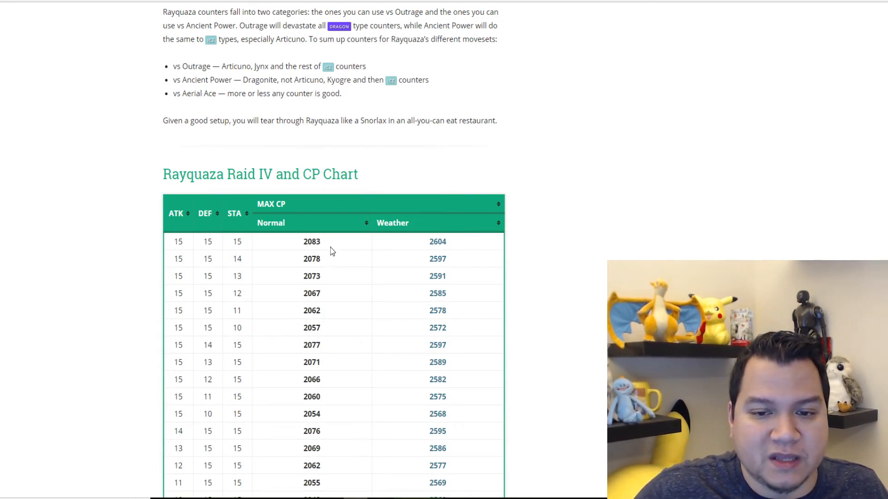
mouse_move(533, 325)
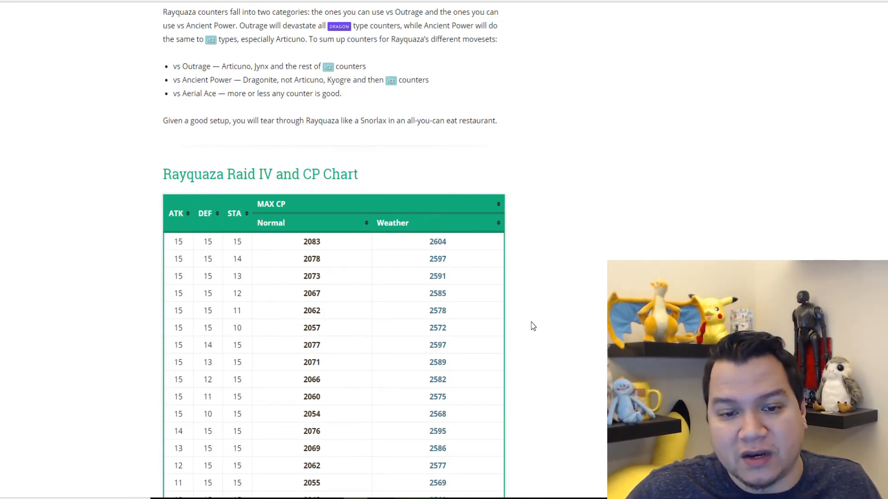
scroll(down, 3)
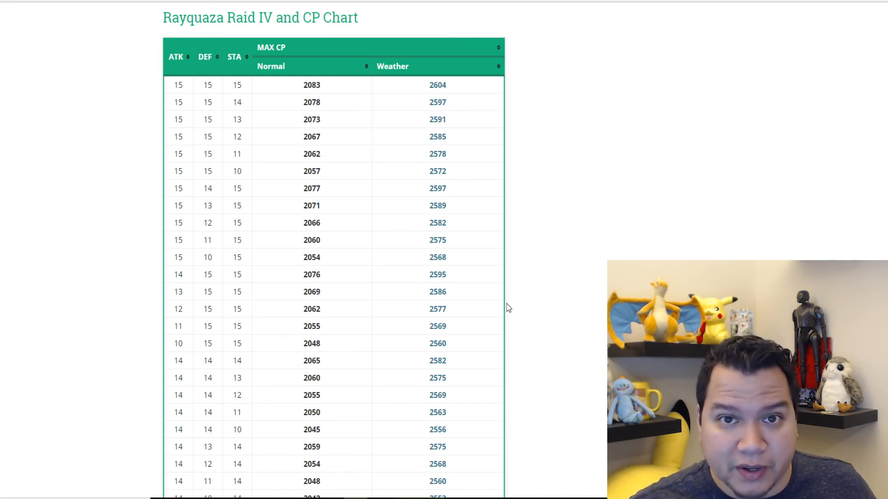
scroll(down, 3)
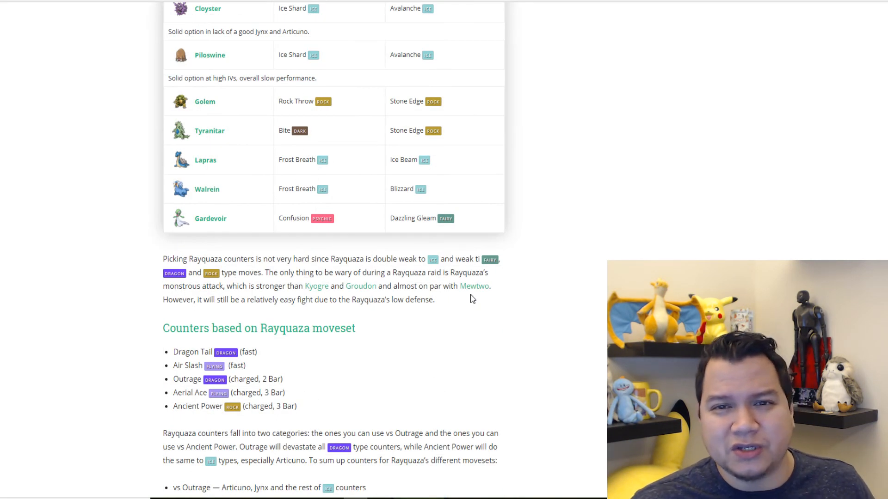